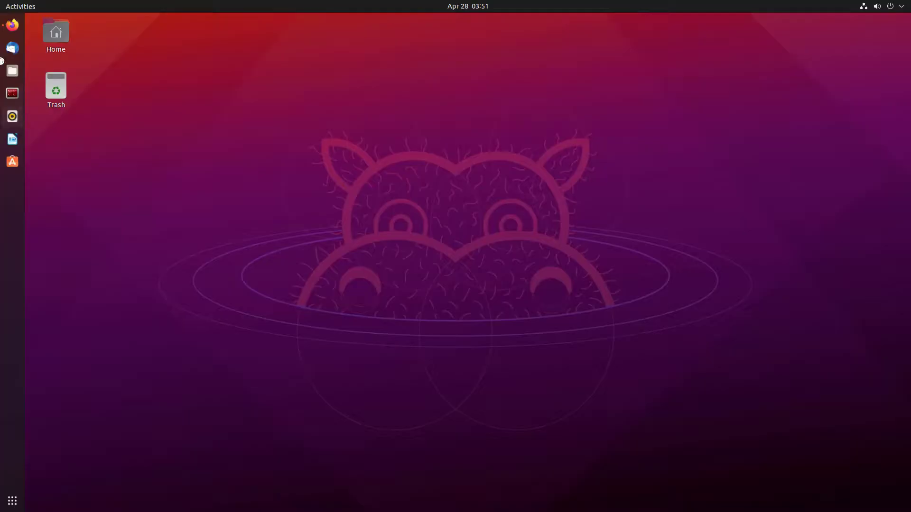
Step: Reach the Tor Browser 'Download for Linux' option on torproject.org in Firefox
left_click(11, 26)
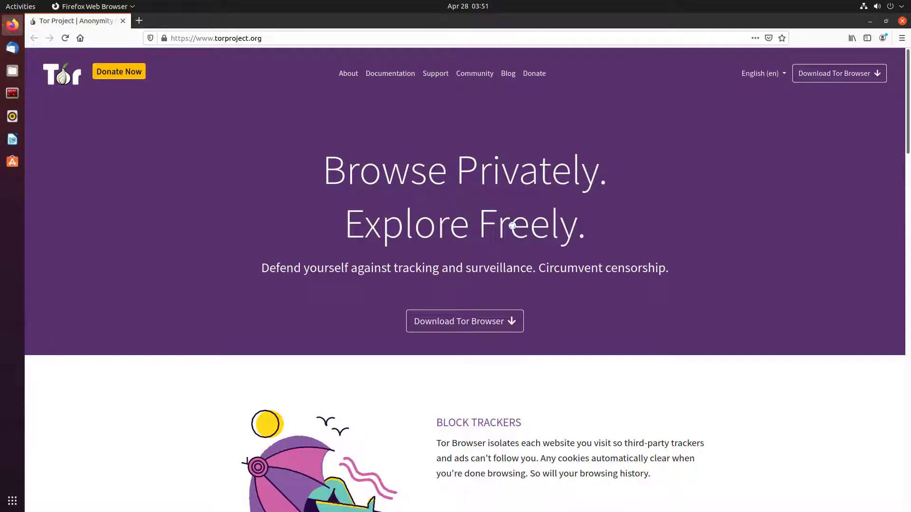
scroll("down", 3)
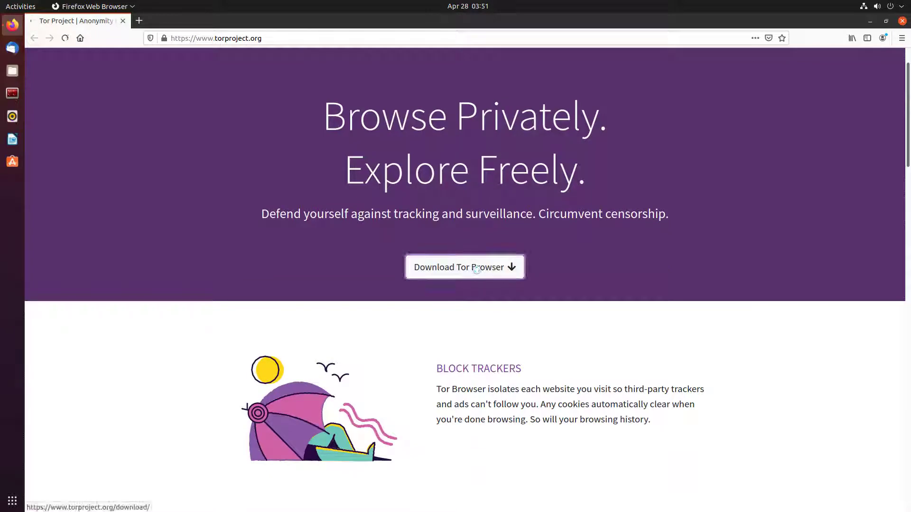
left_click(464, 267)
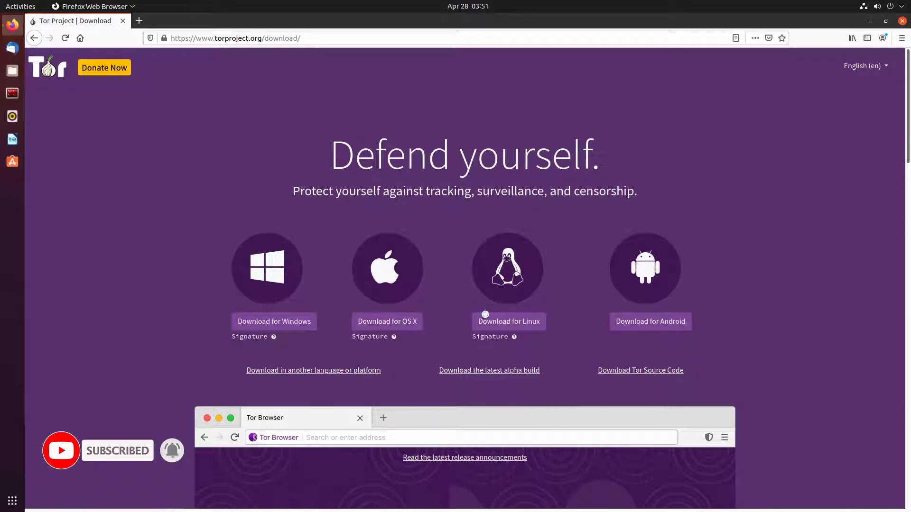
left_click(508, 321)
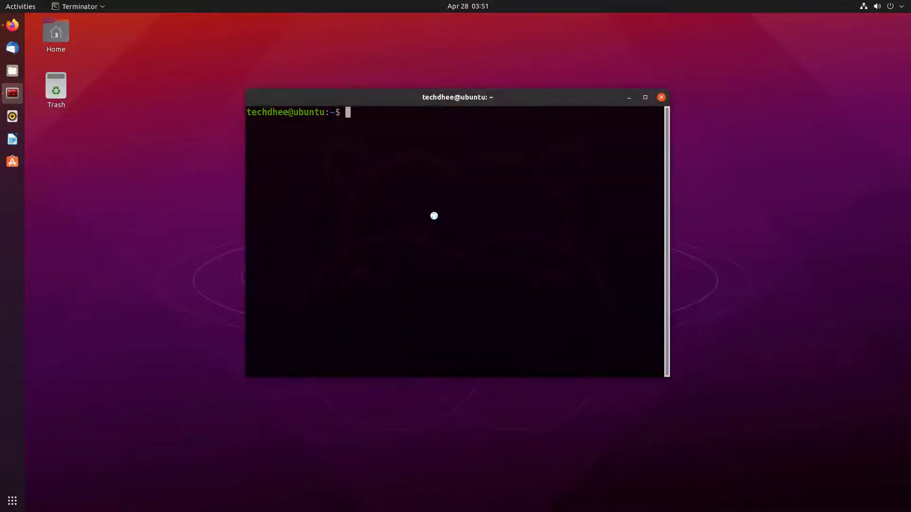
Step: Run 'sudo apt update' to refresh the package lists
type("sudo apt")
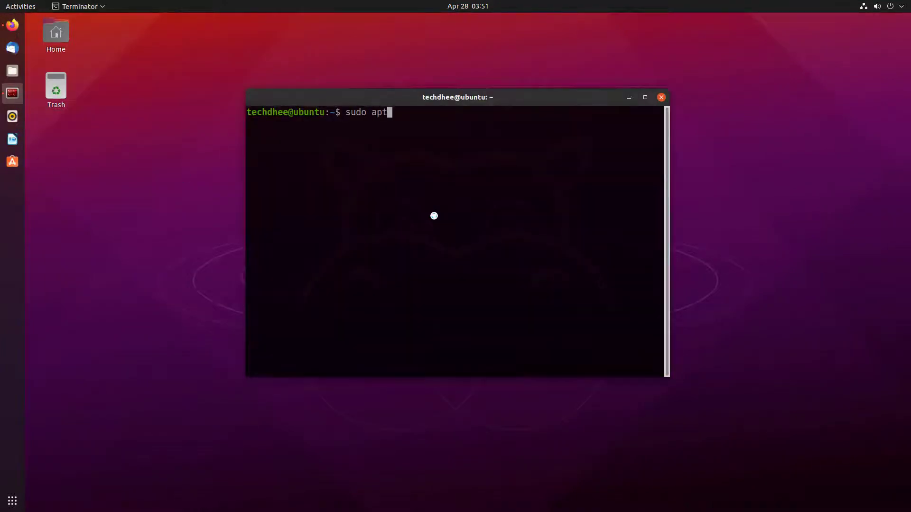
type("update")
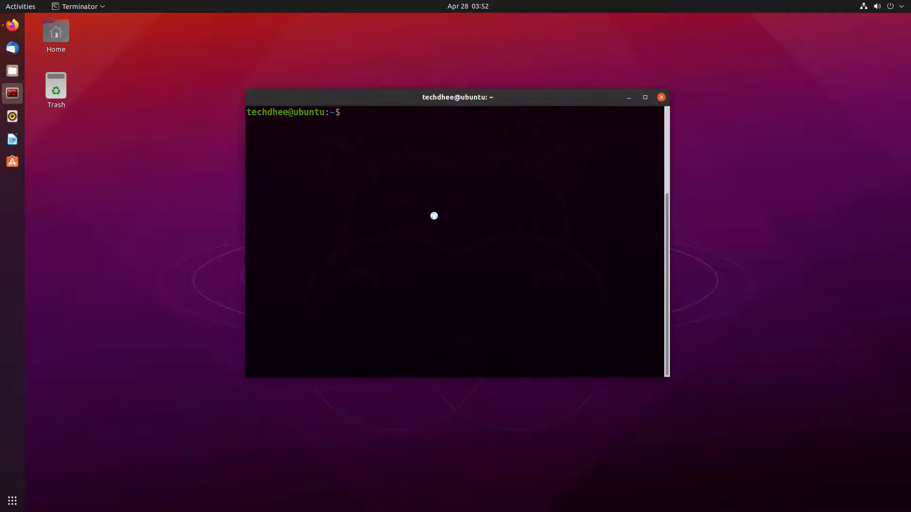
Step: Install tor and torbrowser-launcher with 'sudo apt install -y', then enter torbrowser-launcher
type("sudo apt in")
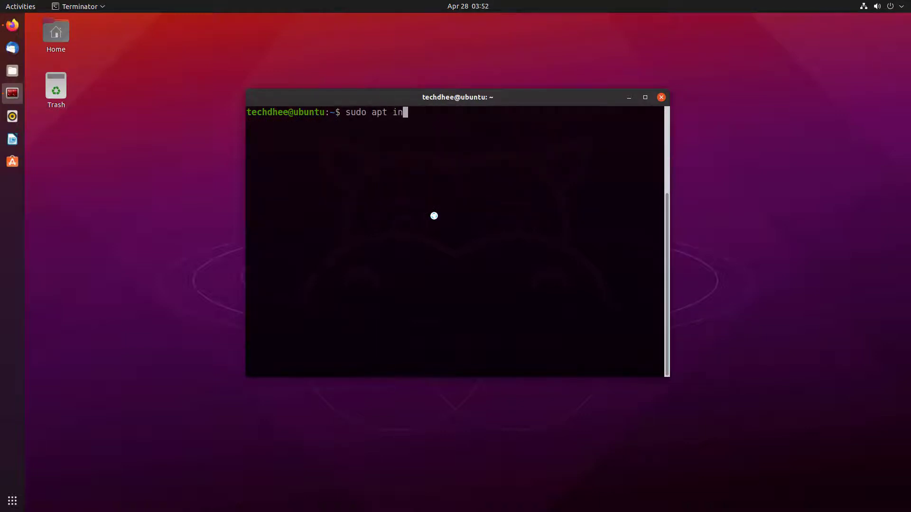
type("stall tor torbrowser-launcher -u")
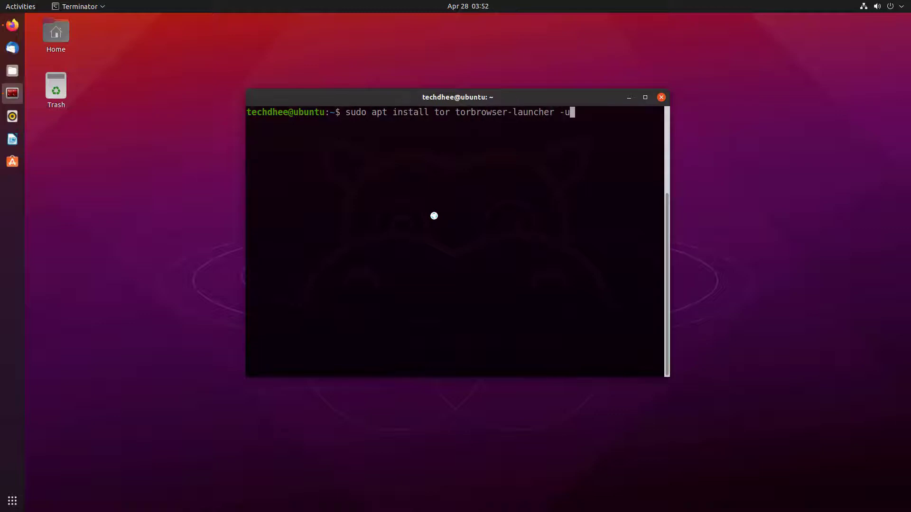
type("y")
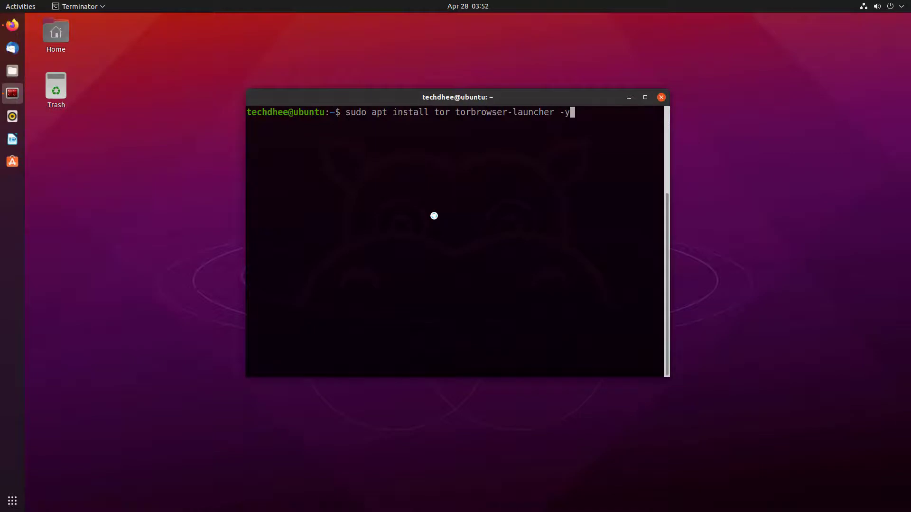
key("Return")
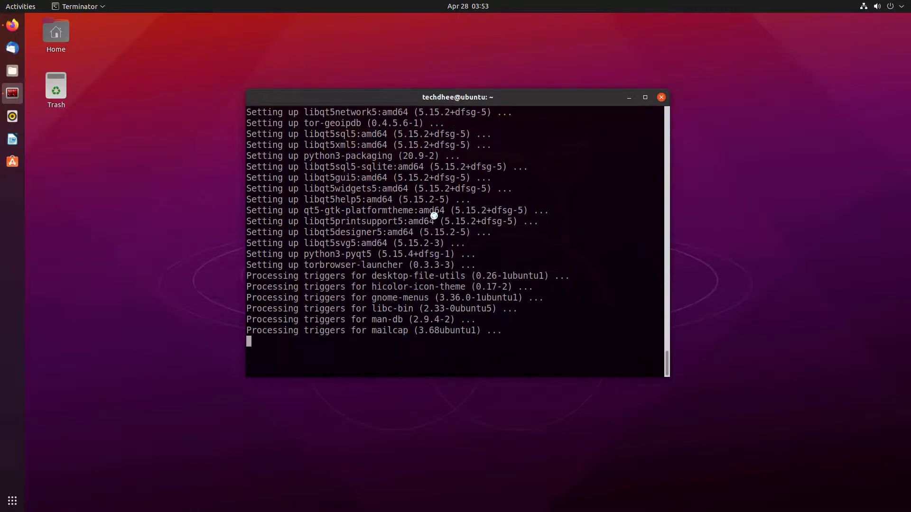
type("tor")
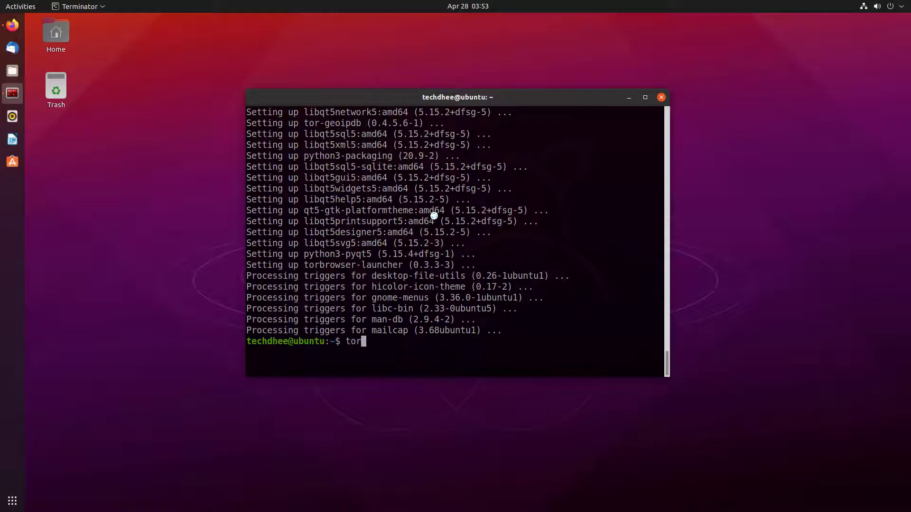
type("browser-launcher")
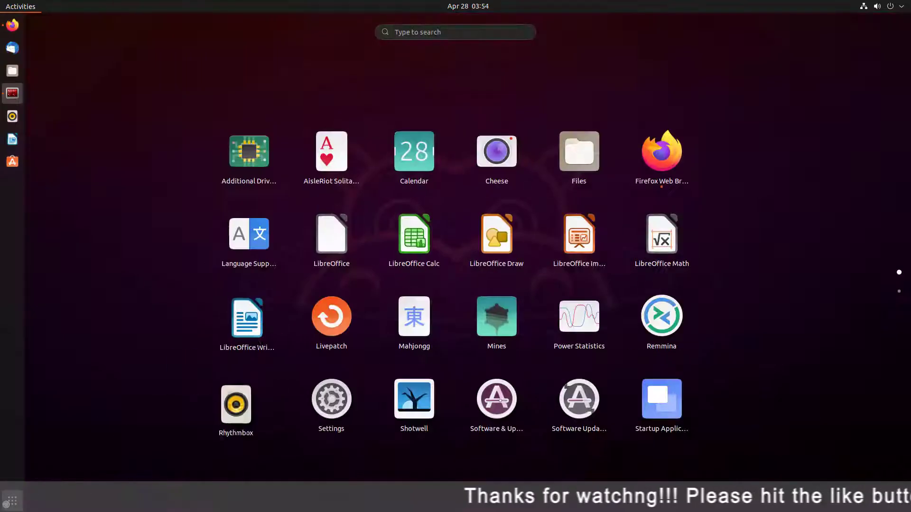
Step: Search 'tor' in Activities and launch Tor Browser
type("tor")
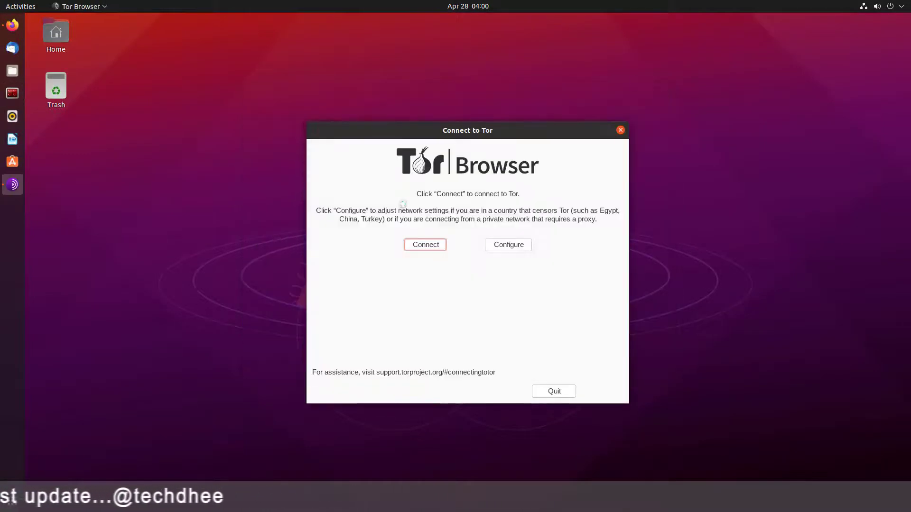
Step: Connect to Tor from the 'Connect to Tor' dialog to reach the About Tor page
left_click(425, 244)
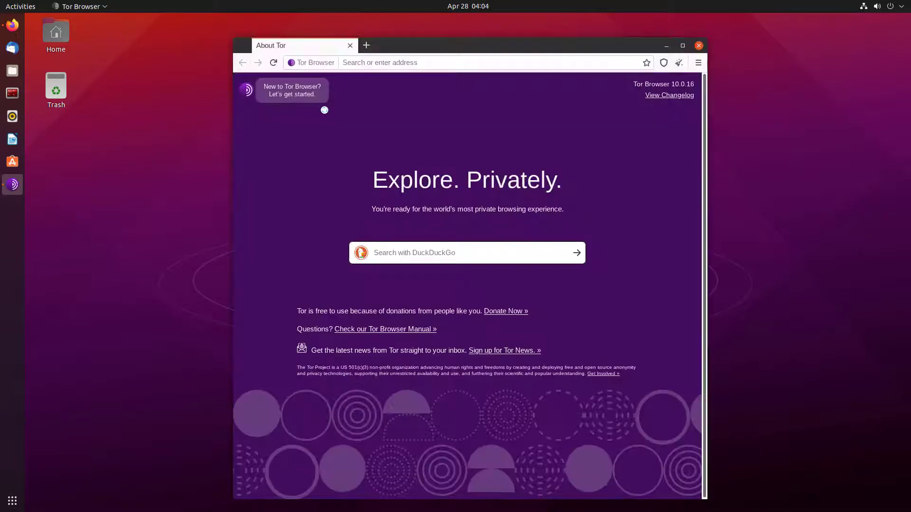
Step: Load check.torproject.org from the address bar
left_click(402, 63)
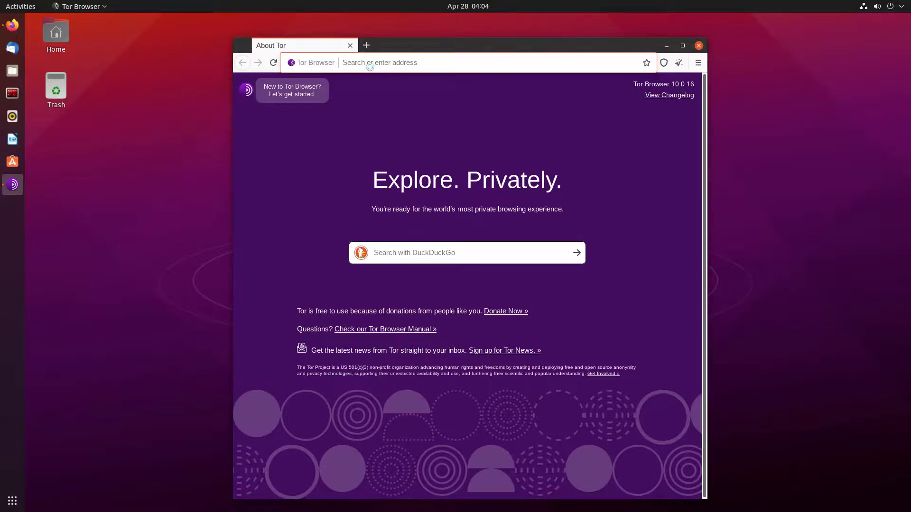
type("check")
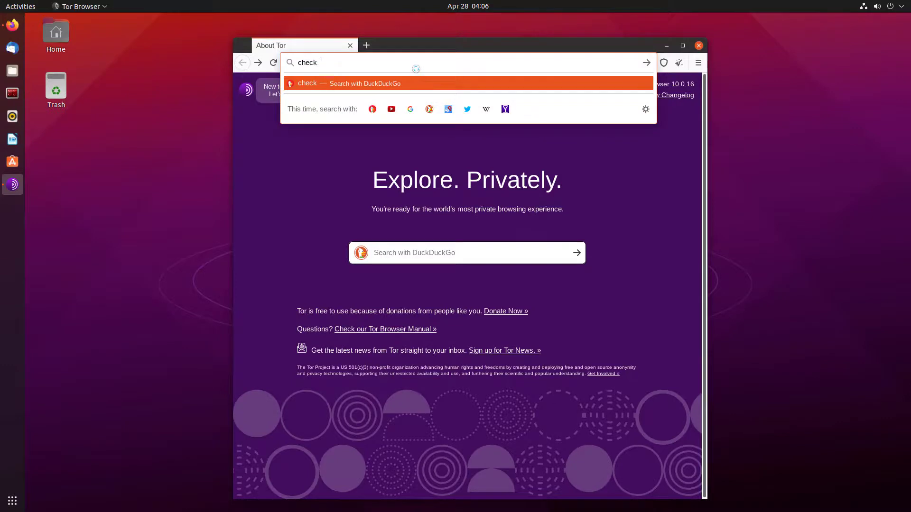
key("Return")
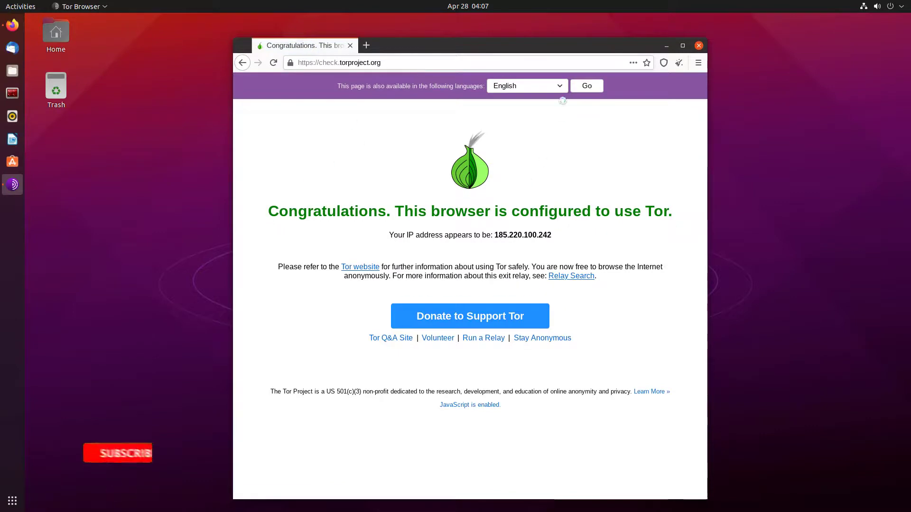
Step: Show the site's Tor circuit relays through the Czech Republic and Germany
left_click(289, 62)
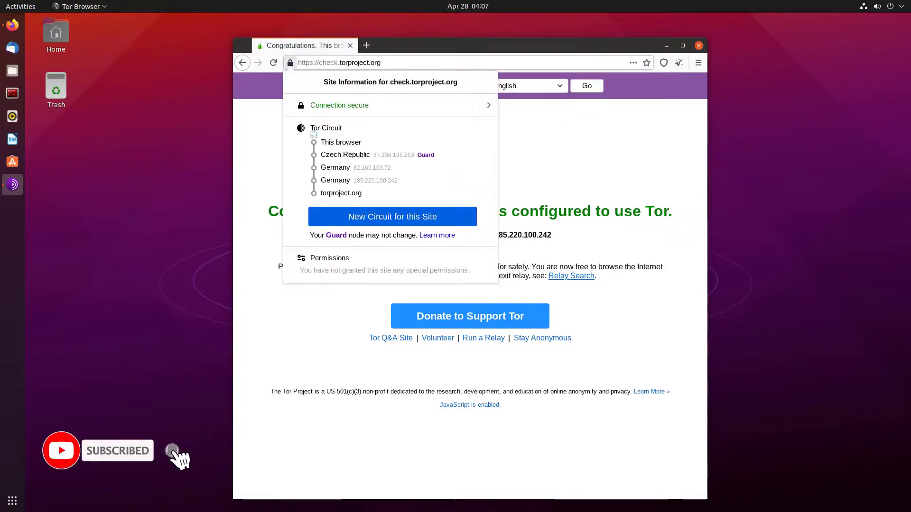